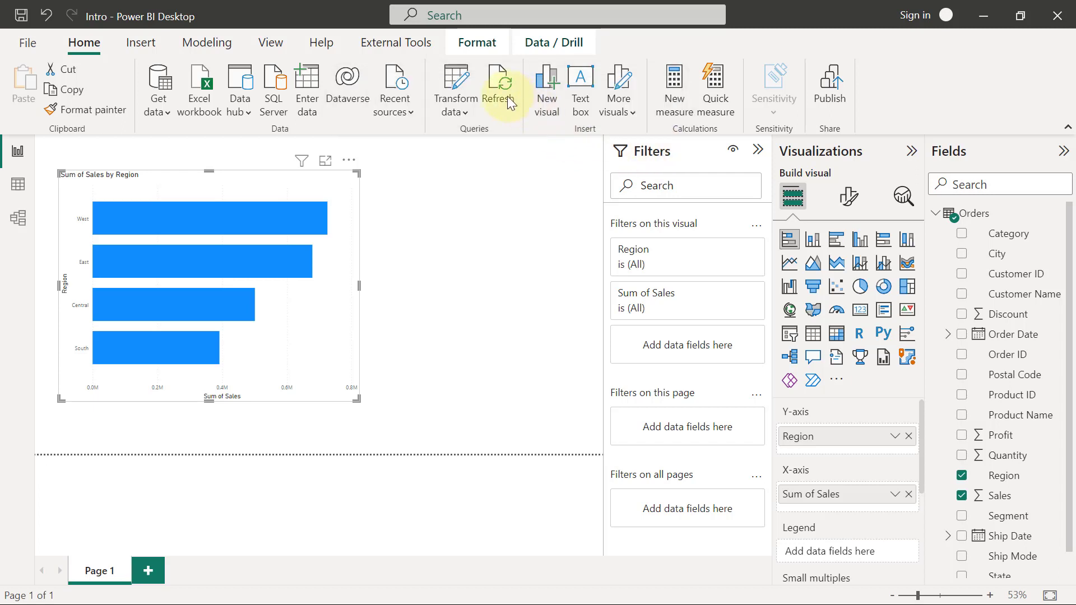
mouse_move(474, 266)
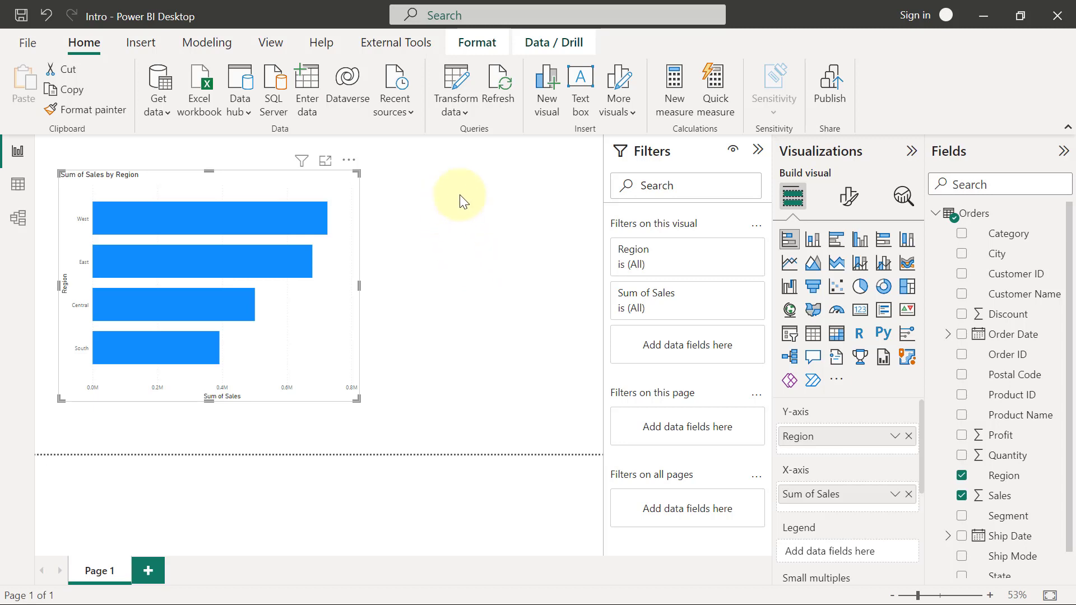
mouse_move(526, 204)
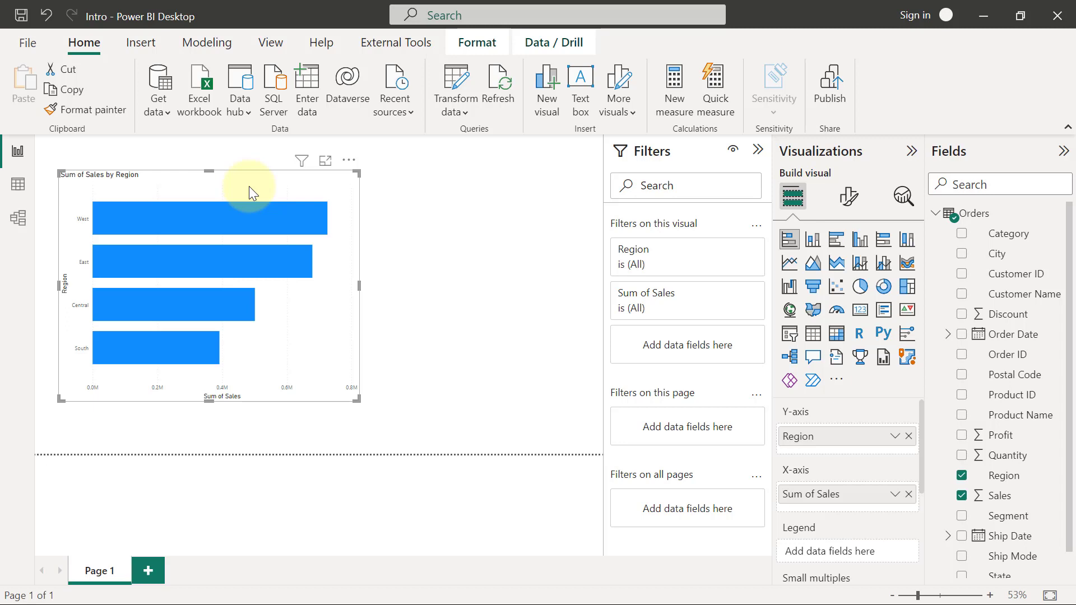
mouse_move(183, 266)
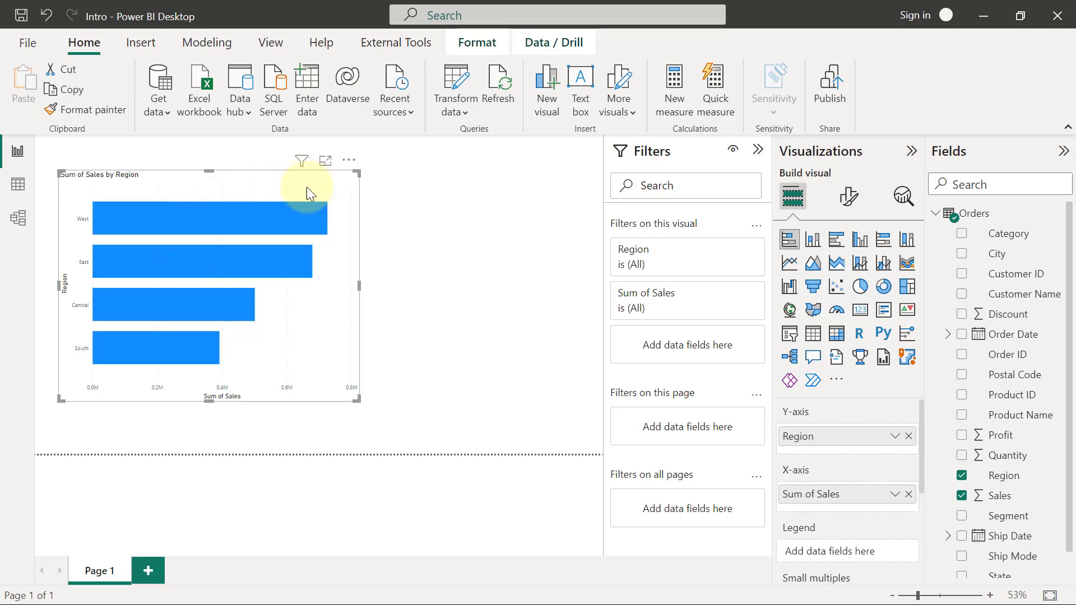
mouse_move(316, 187)
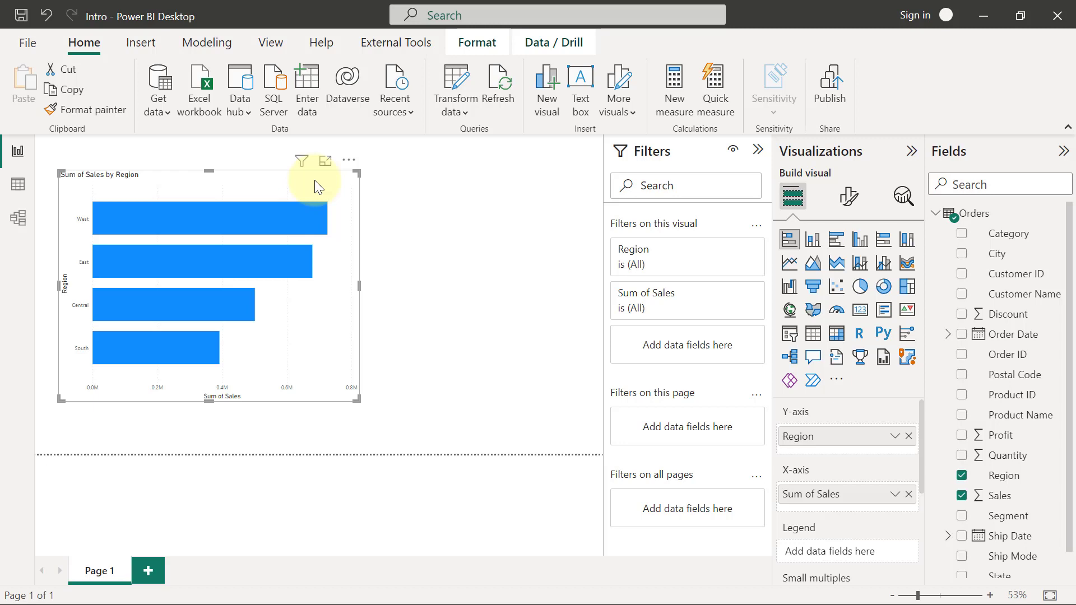
mouse_move(83, 185)
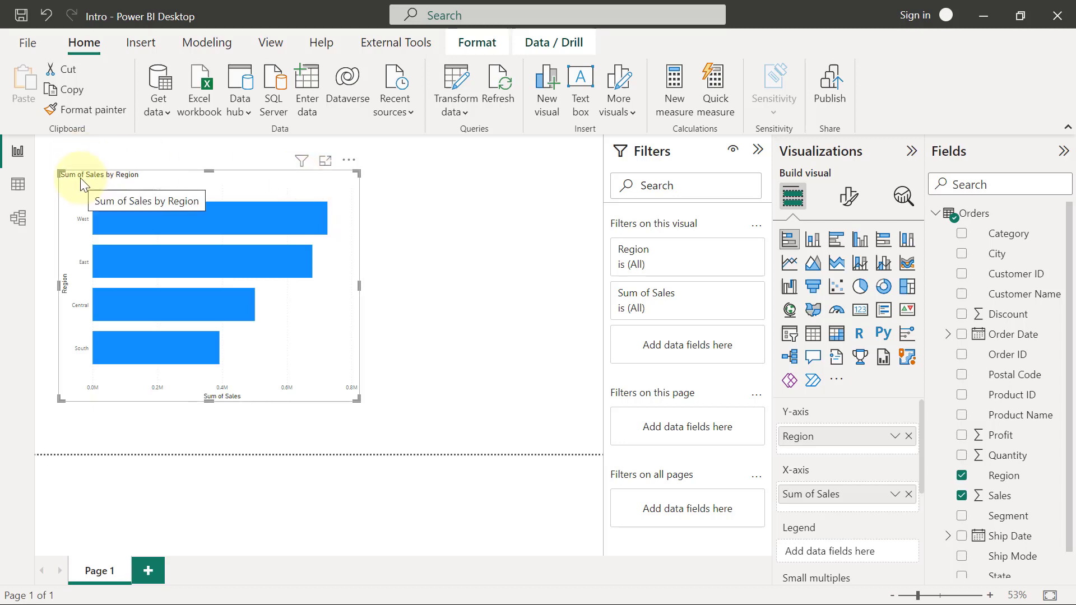
mouse_move(82, 226)
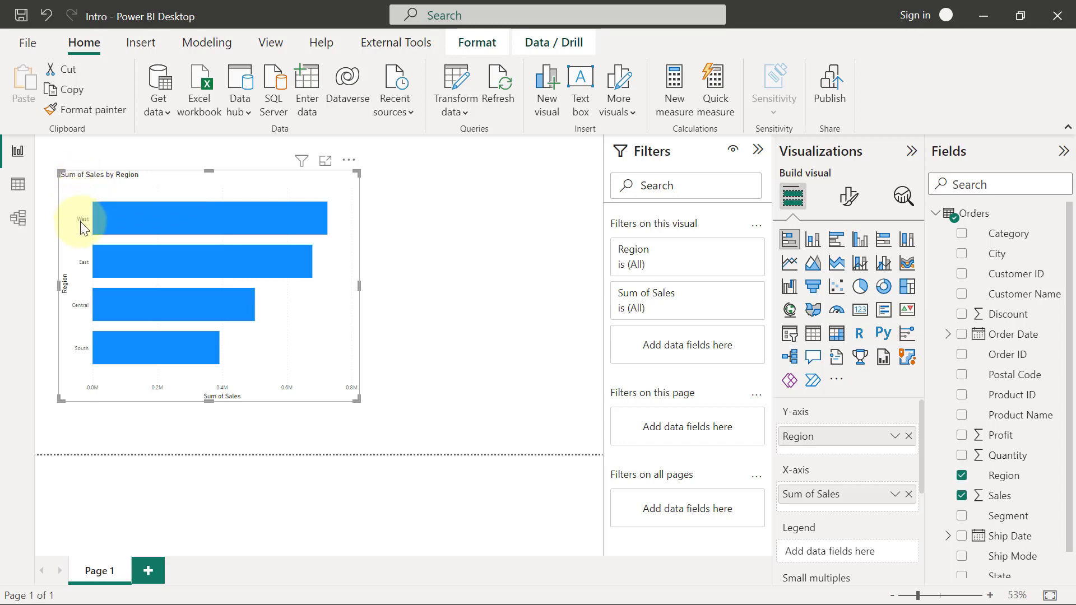
mouse_move(91, 289)
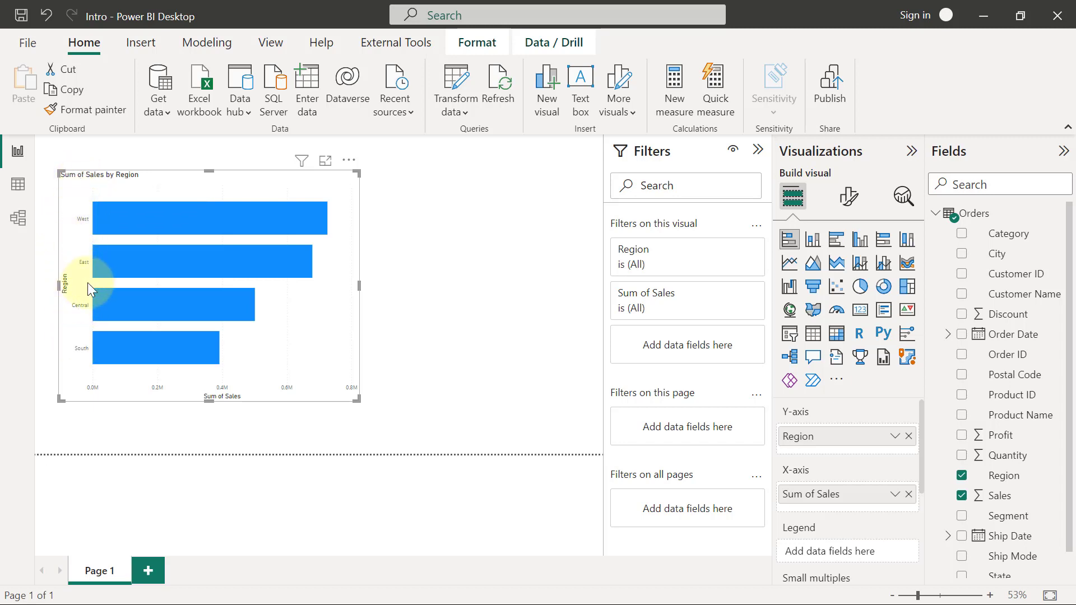
mouse_move(170, 323)
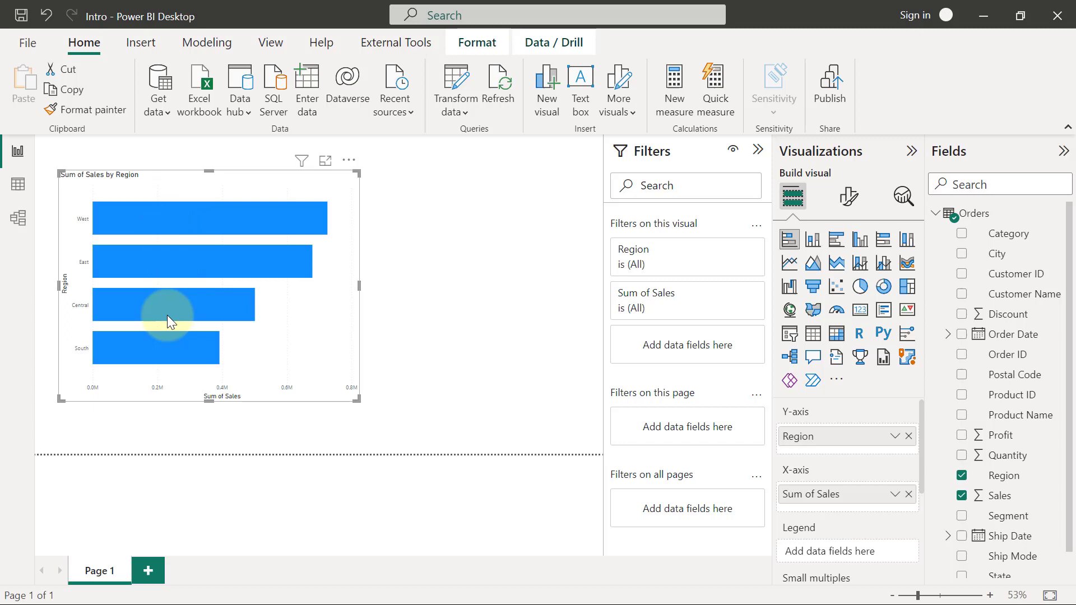
mouse_move(114, 227)
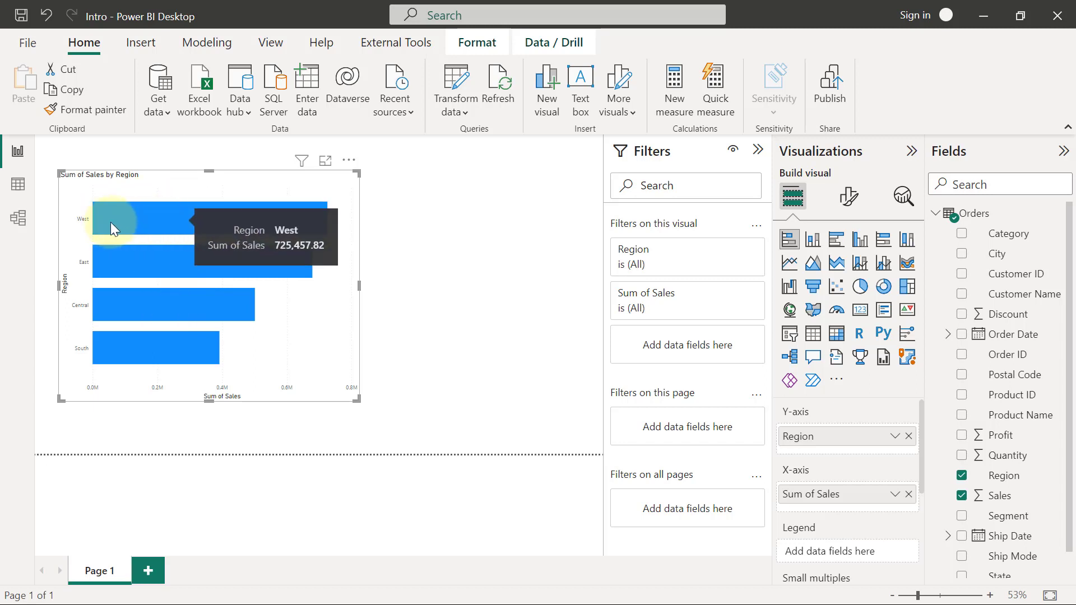
mouse_move(134, 241)
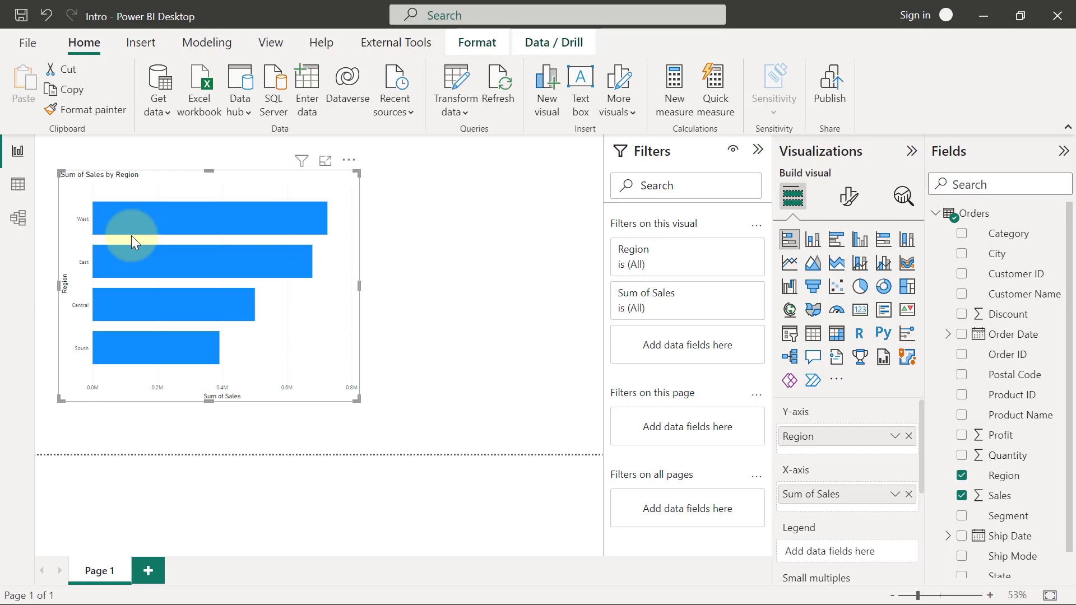
mouse_move(202, 220)
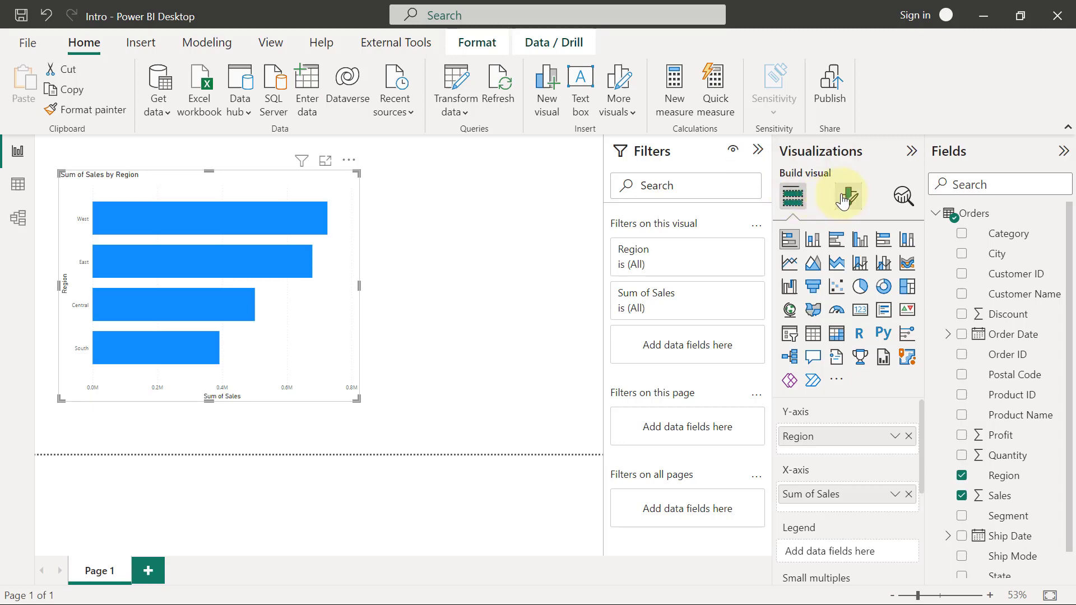
mouse_move(850, 179)
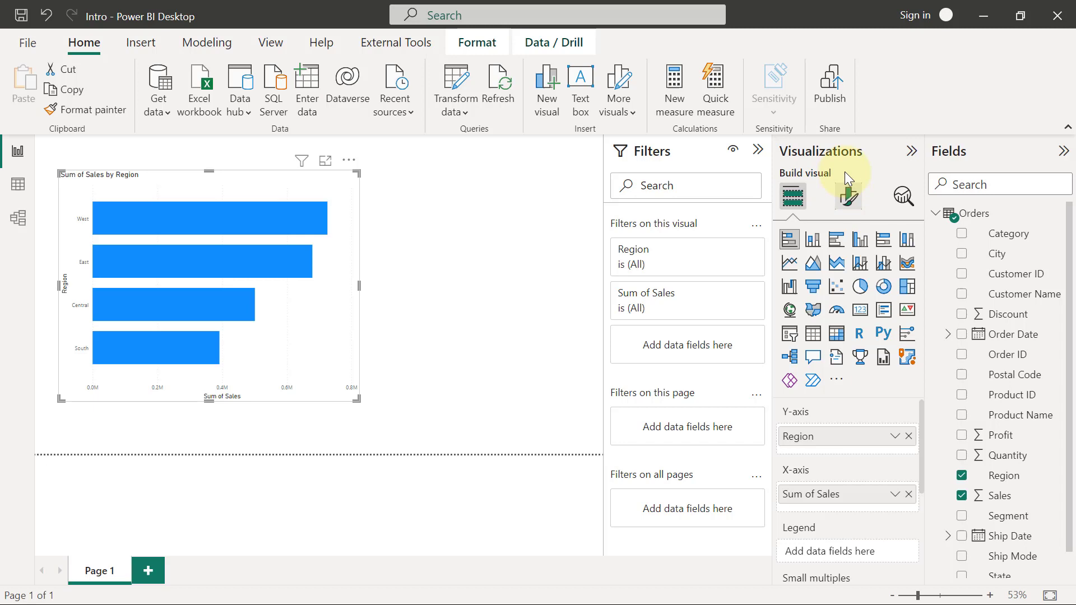
mouse_move(849, 206)
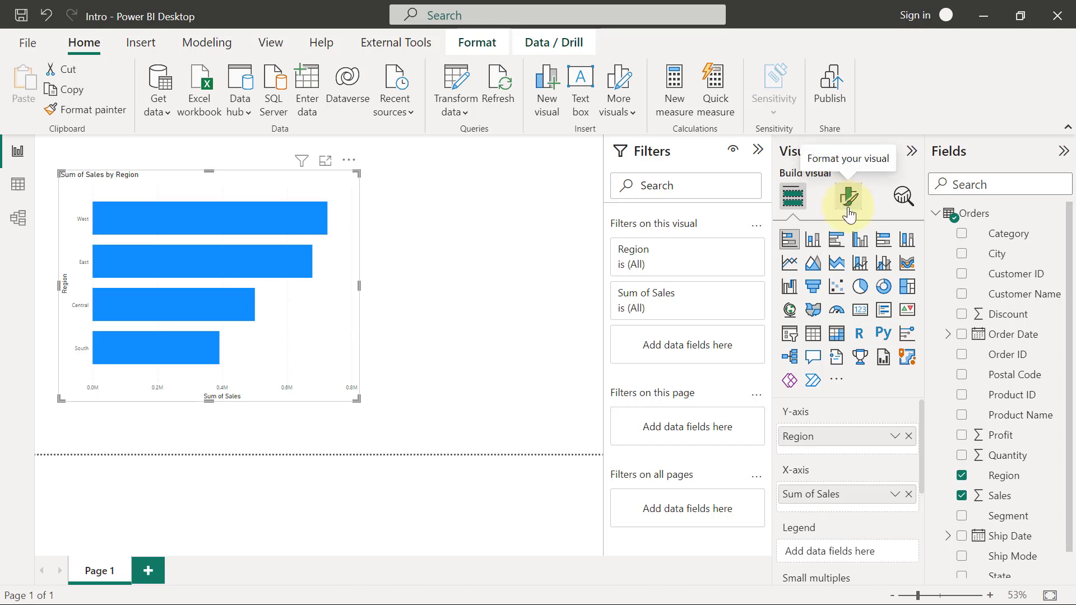
mouse_move(849, 197)
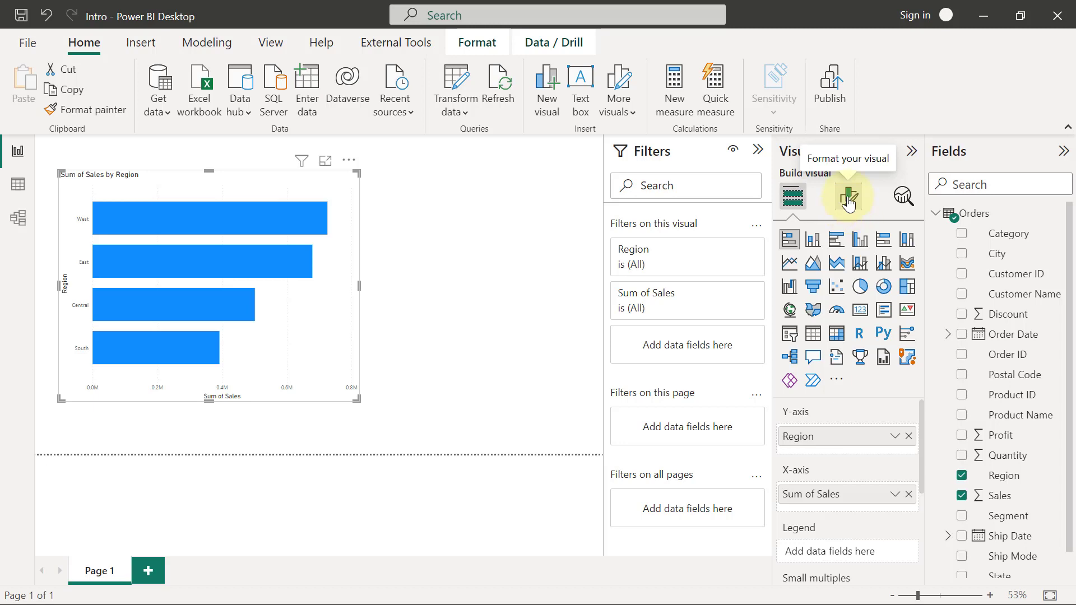
Open the Format visual pane for the Sales by Region chart and show its General options.
left_click(848, 196)
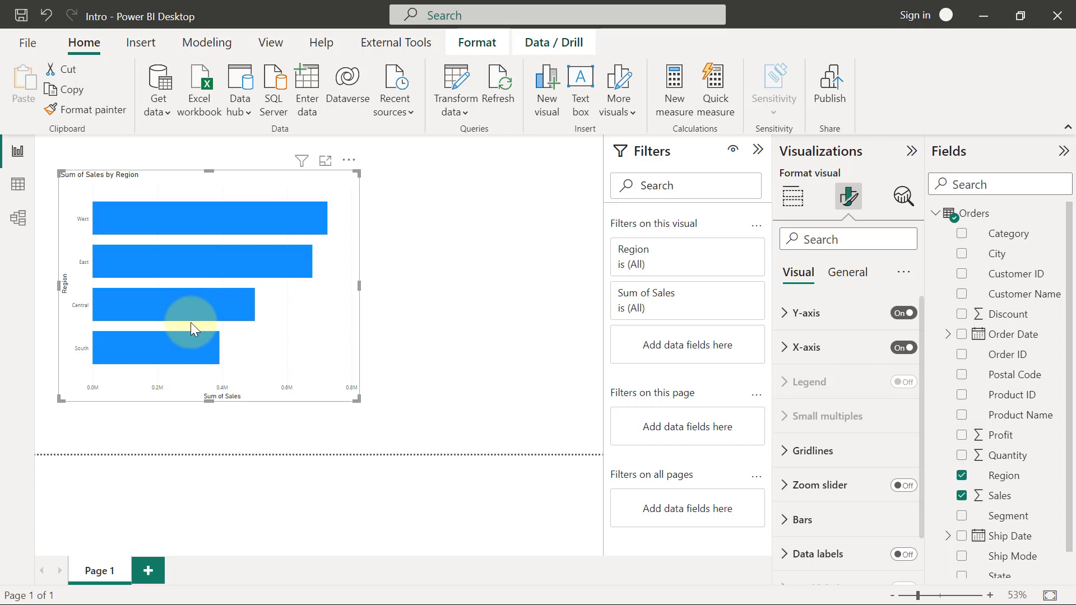
mouse_move(82, 226)
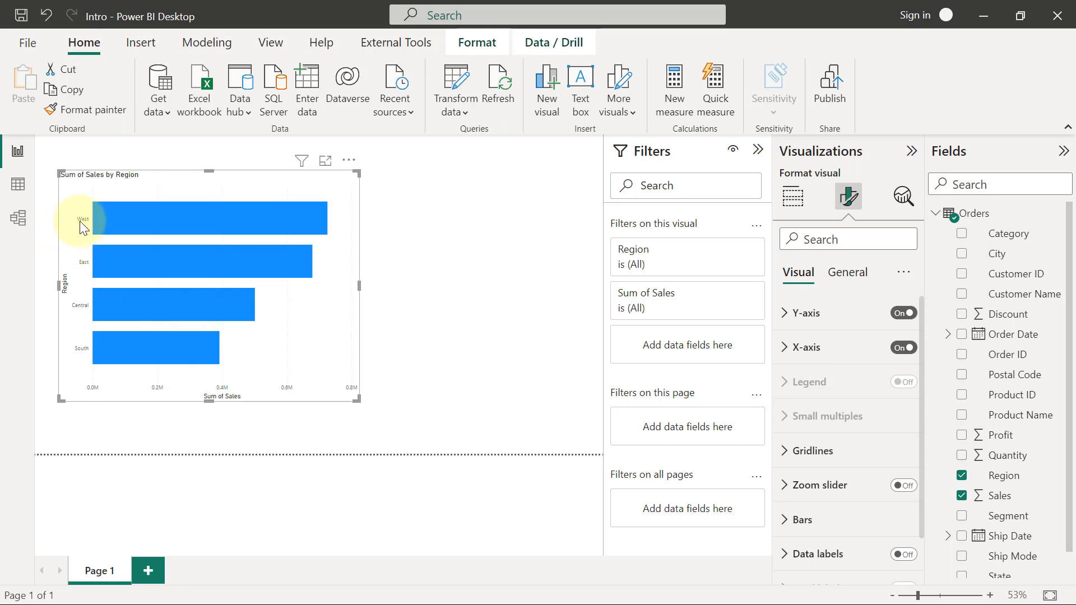
mouse_move(80, 355)
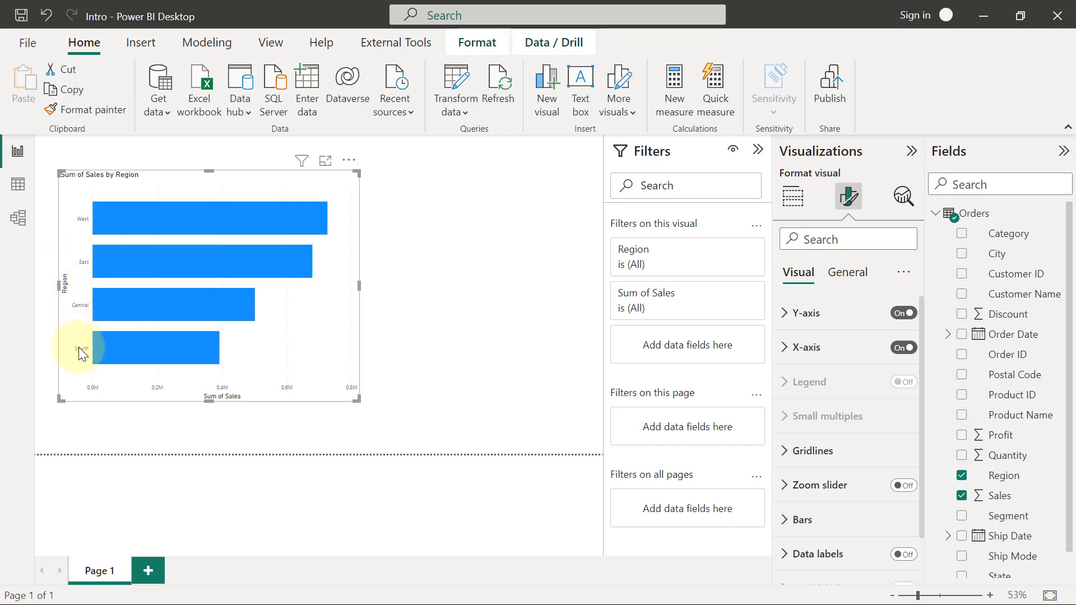
mouse_move(84, 273)
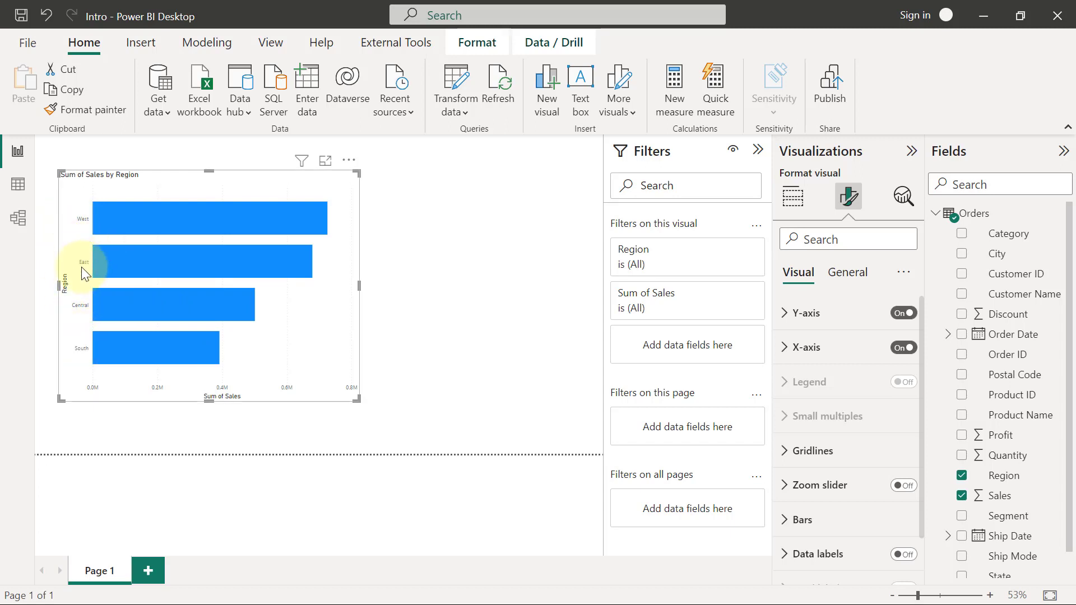
mouse_move(142, 221)
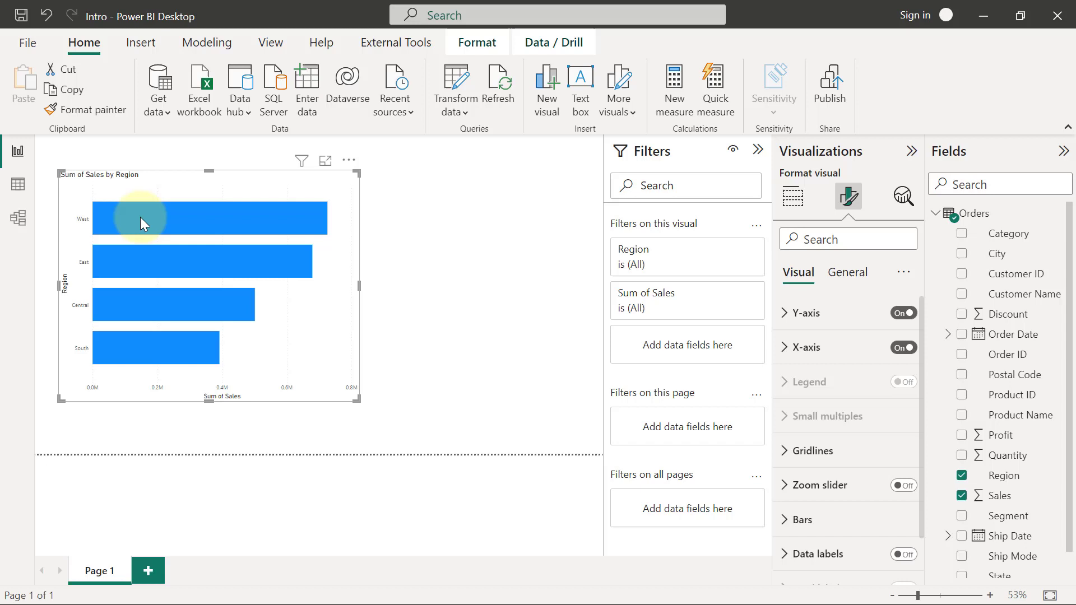
mouse_move(221, 223)
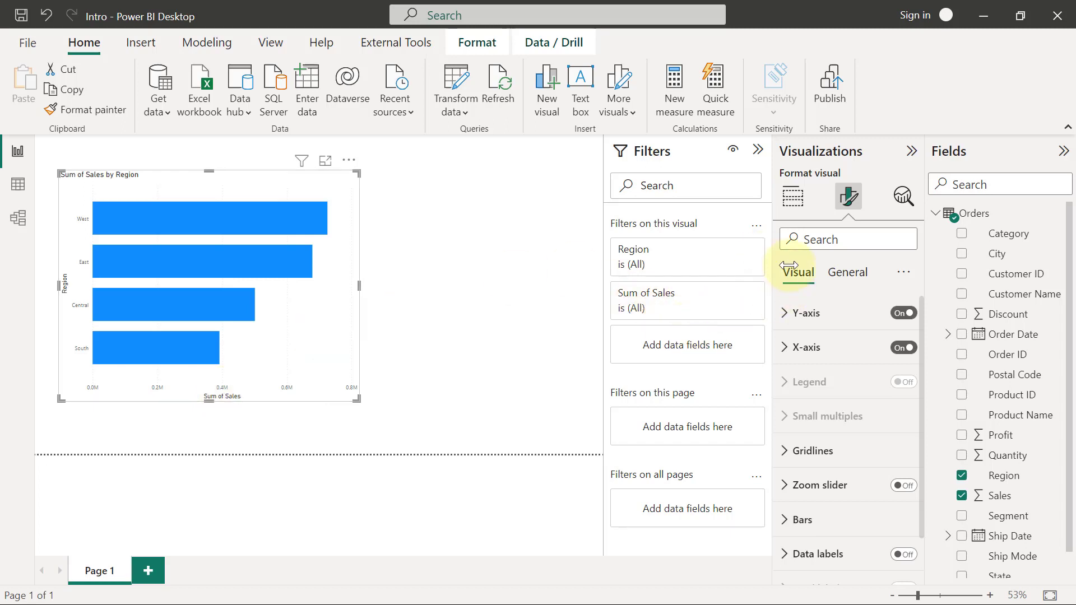
mouse_move(796, 278)
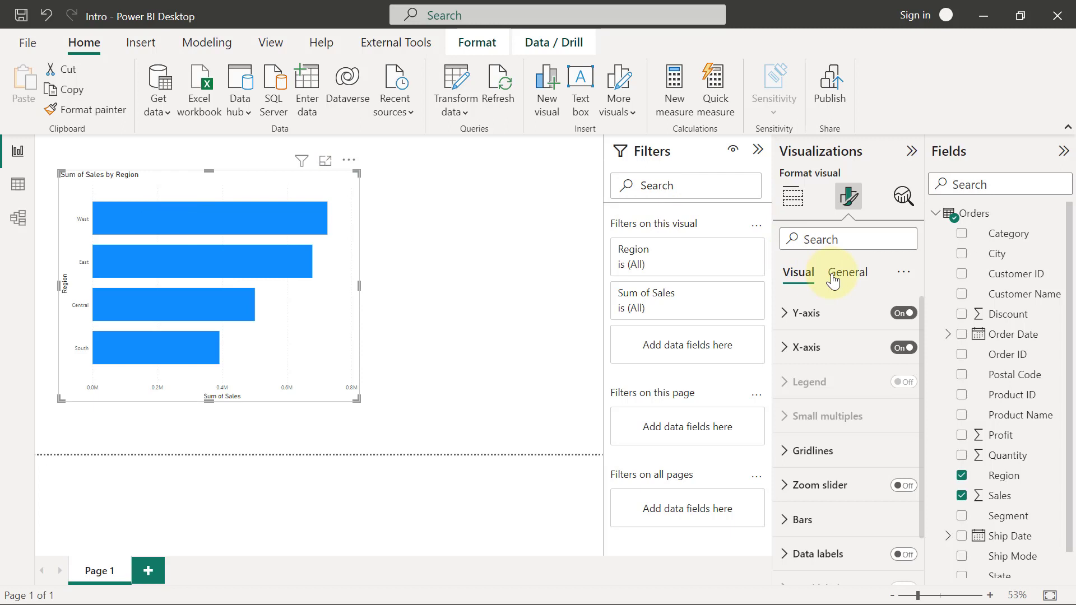
left_click(848, 271)
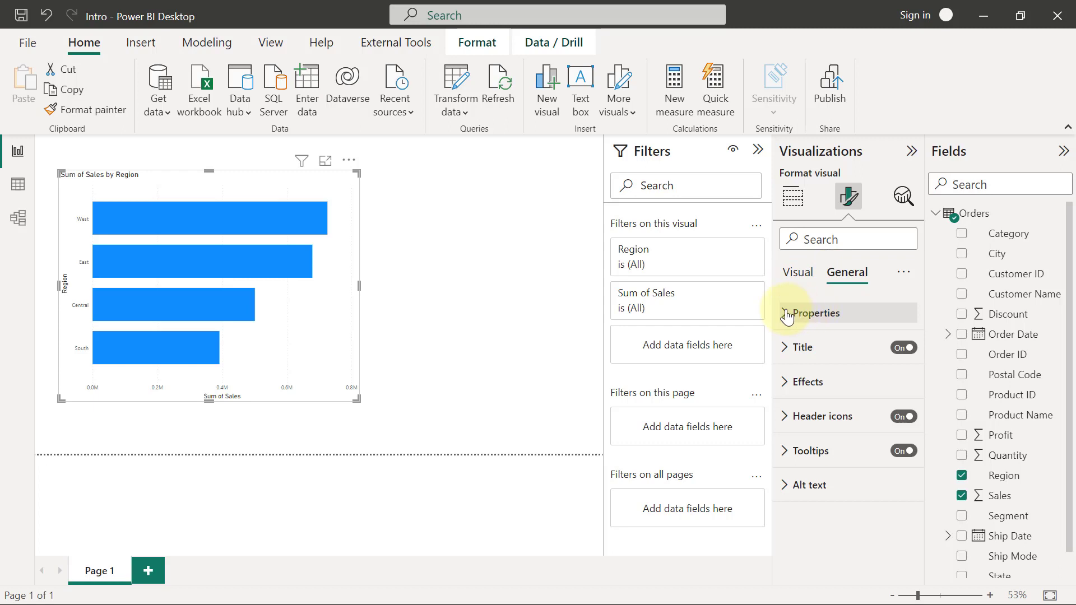
Expand Properties to view the chart size (height 523, width 680), then collapse it.
left_click(817, 312)
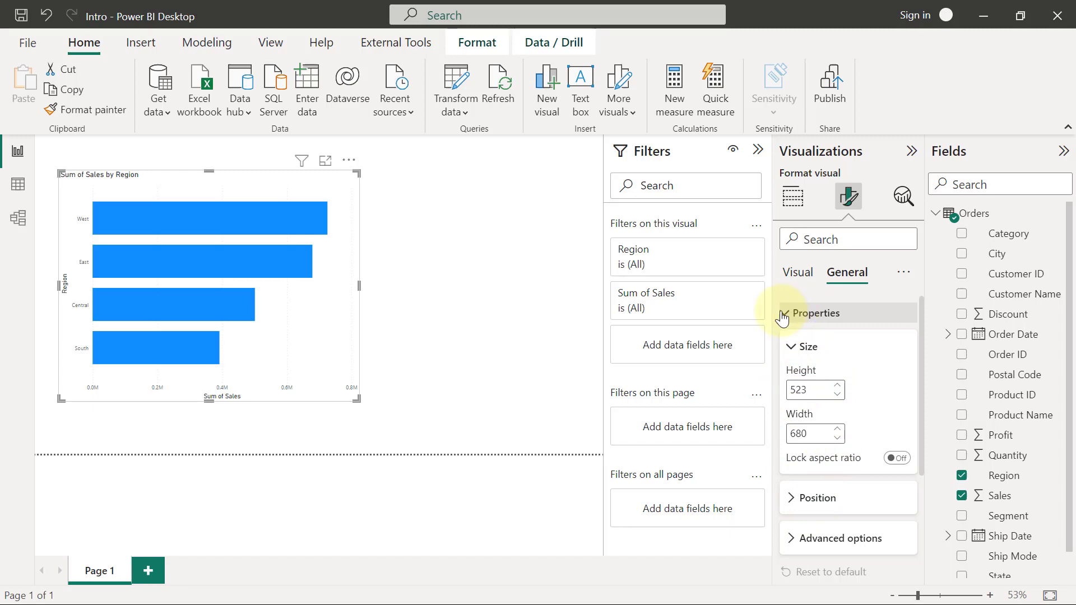
left_click(815, 313)
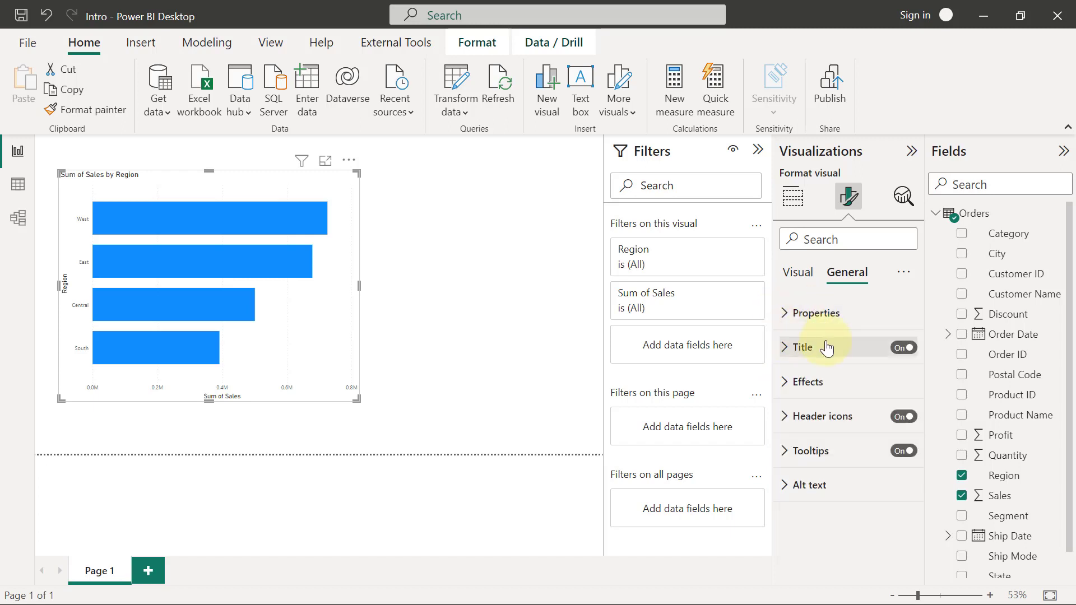
mouse_move(794, 382)
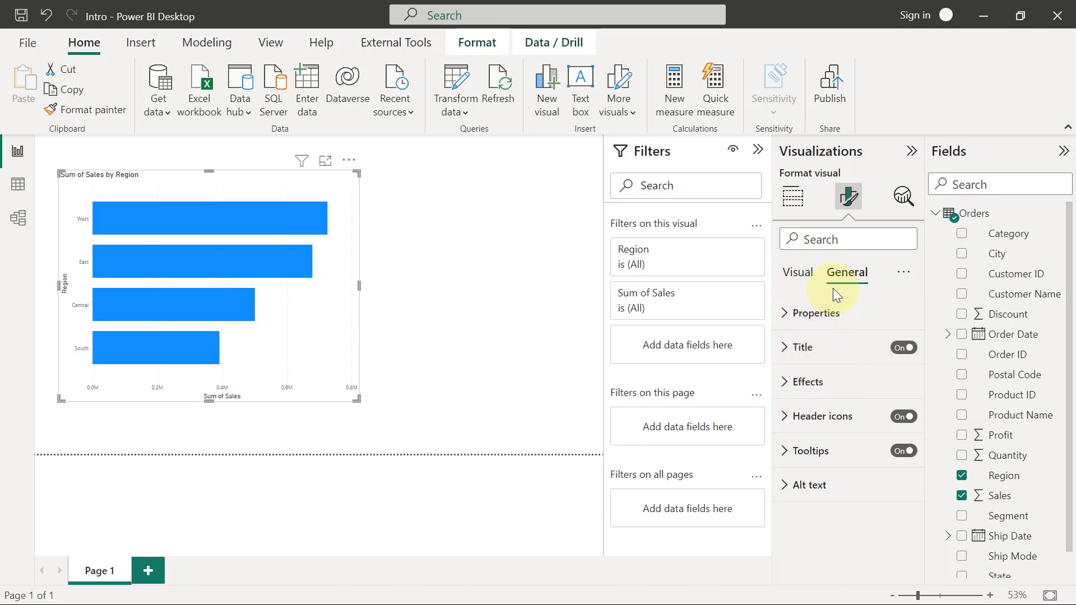
mouse_move(838, 300)
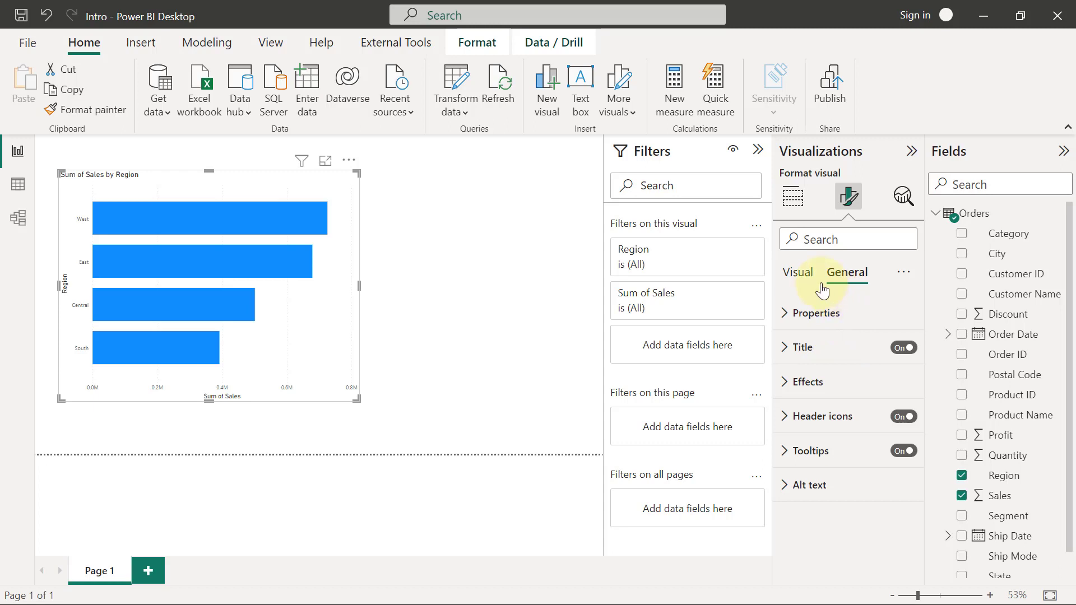
Switch to the Visual tab listing axes, gridlines and bars formatting.
left_click(796, 273)
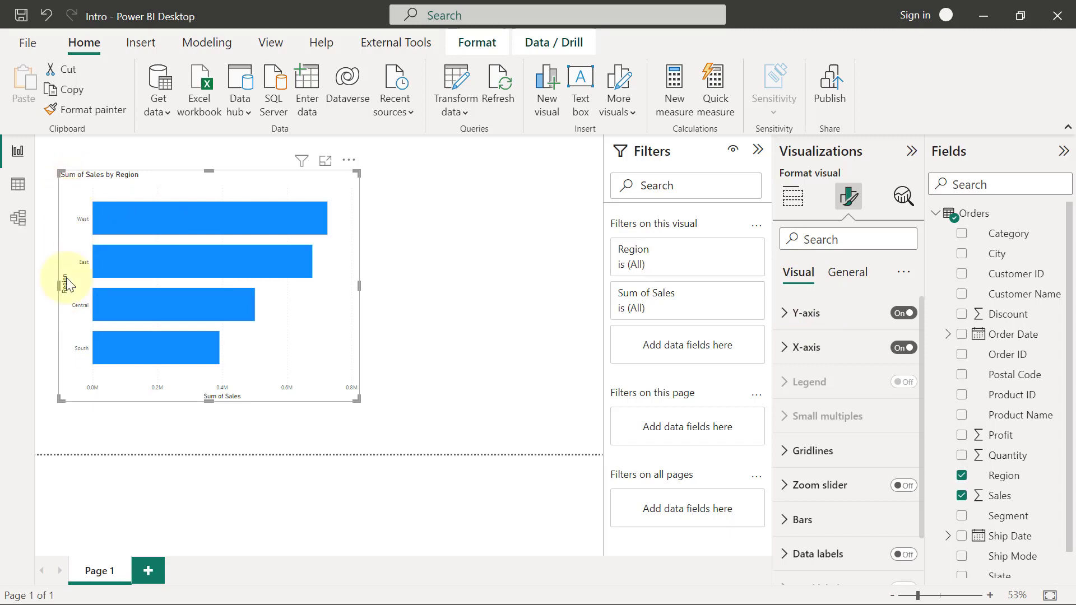
mouse_move(92, 324)
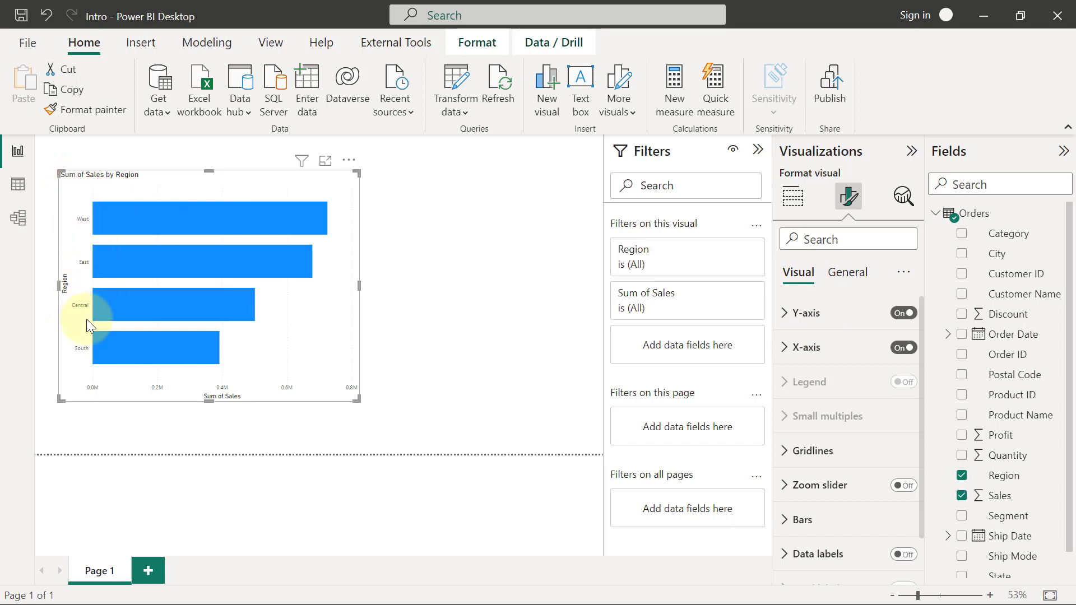
mouse_move(822, 344)
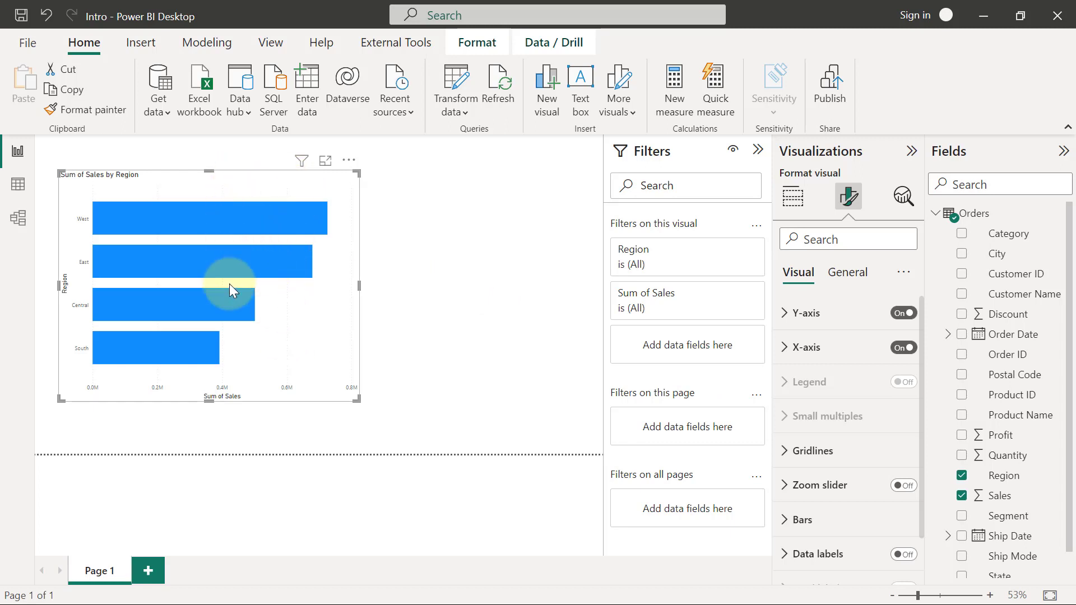
mouse_move(923, 415)
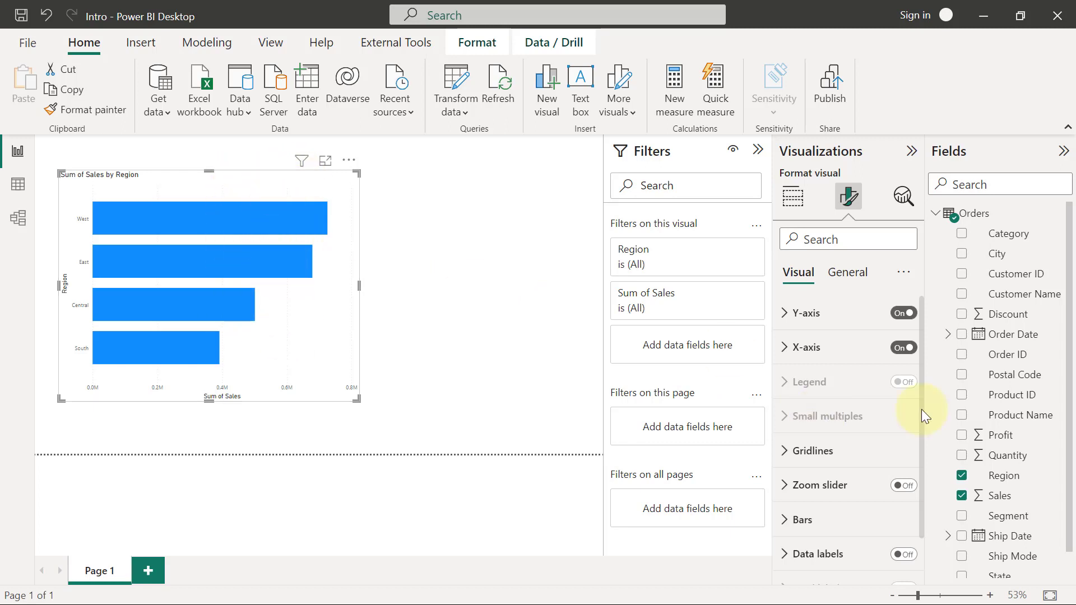
mouse_move(924, 360)
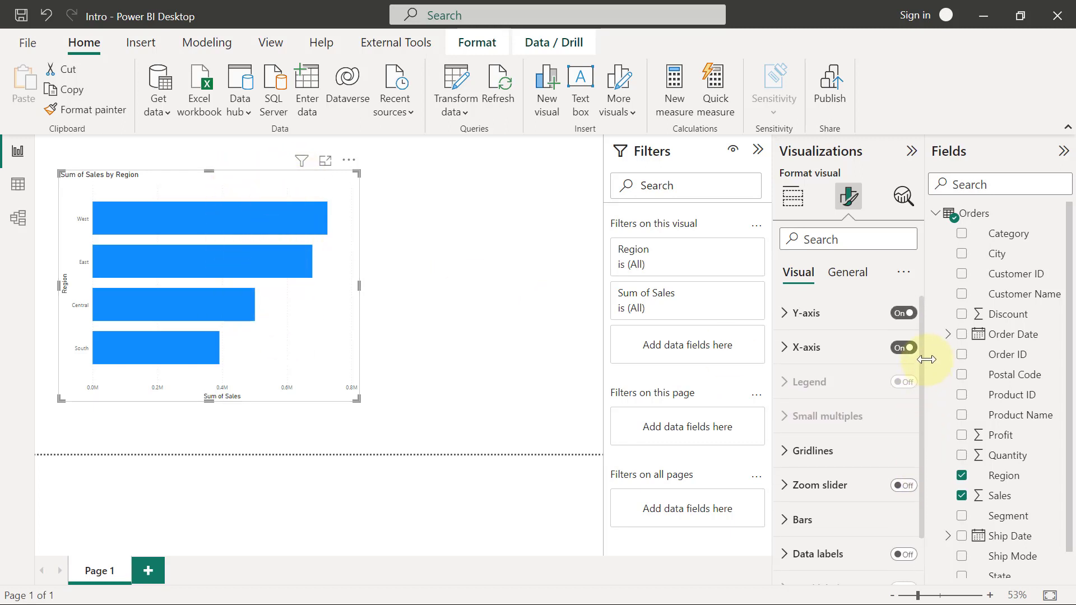